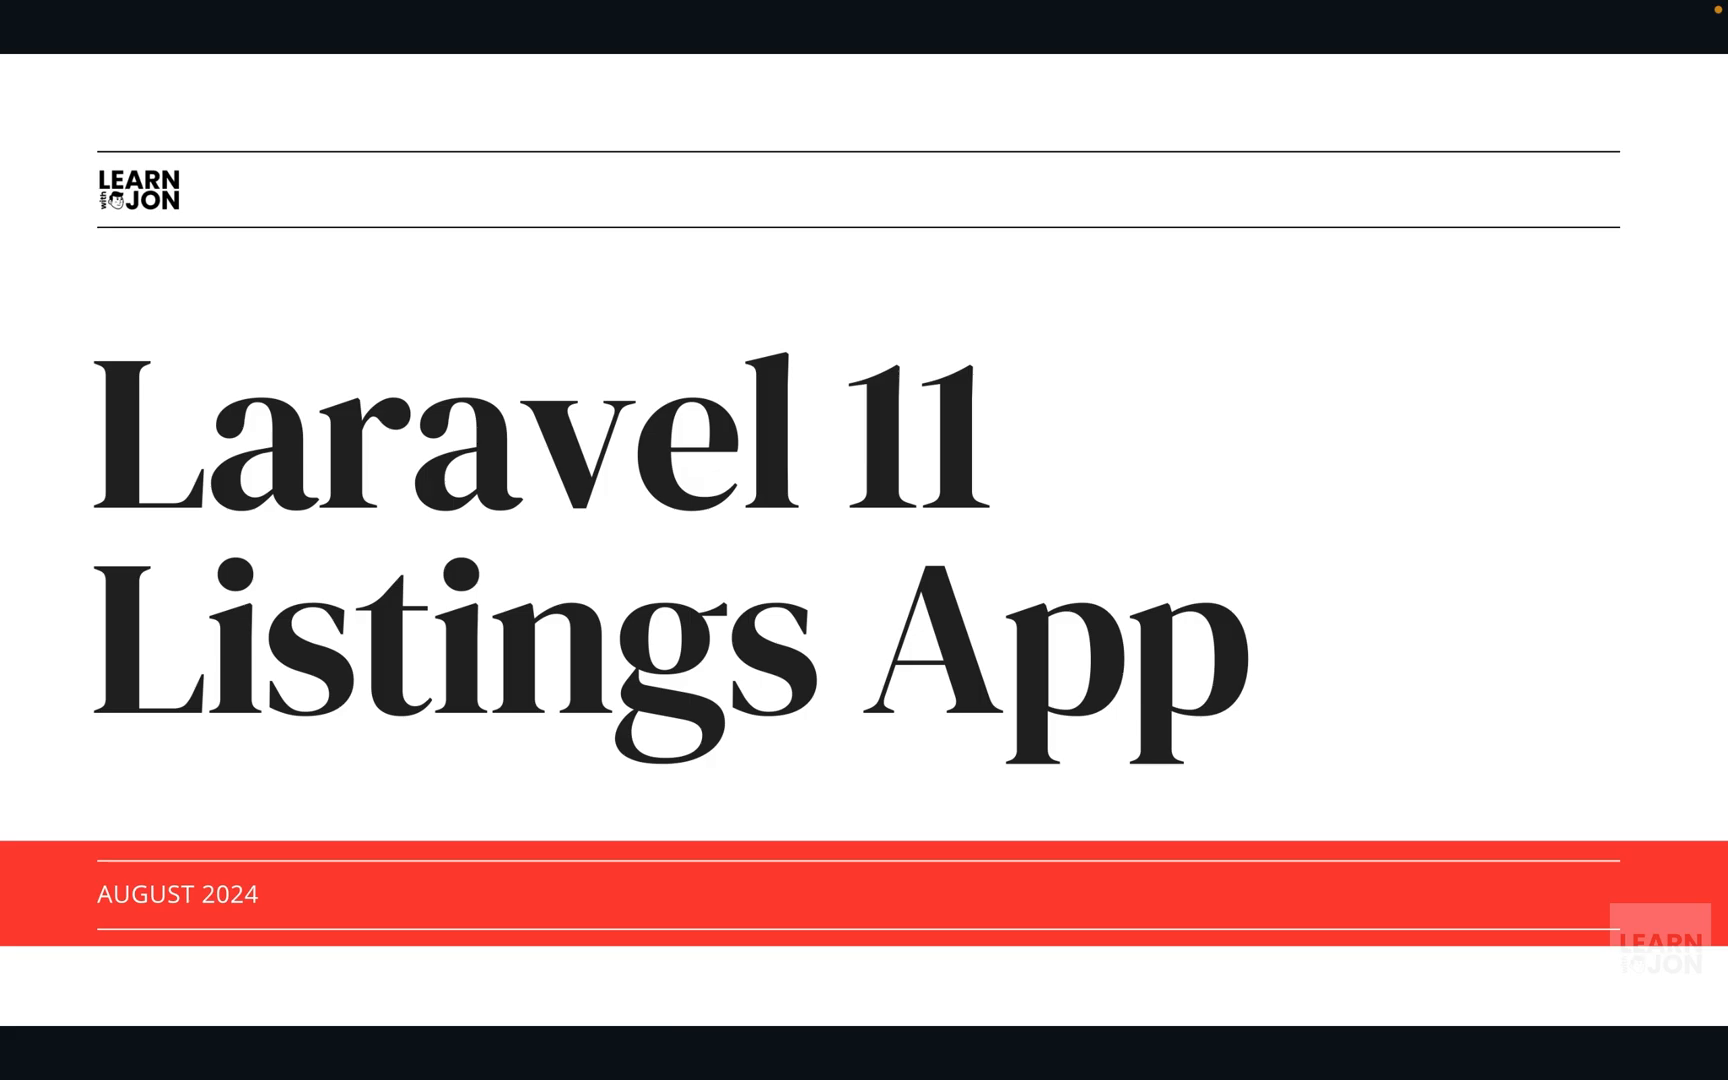
Move from User Abilities to the Admin Abilities slide: approve listings, suspend accounts, delete listings, update roles
left_click(1560, 558)
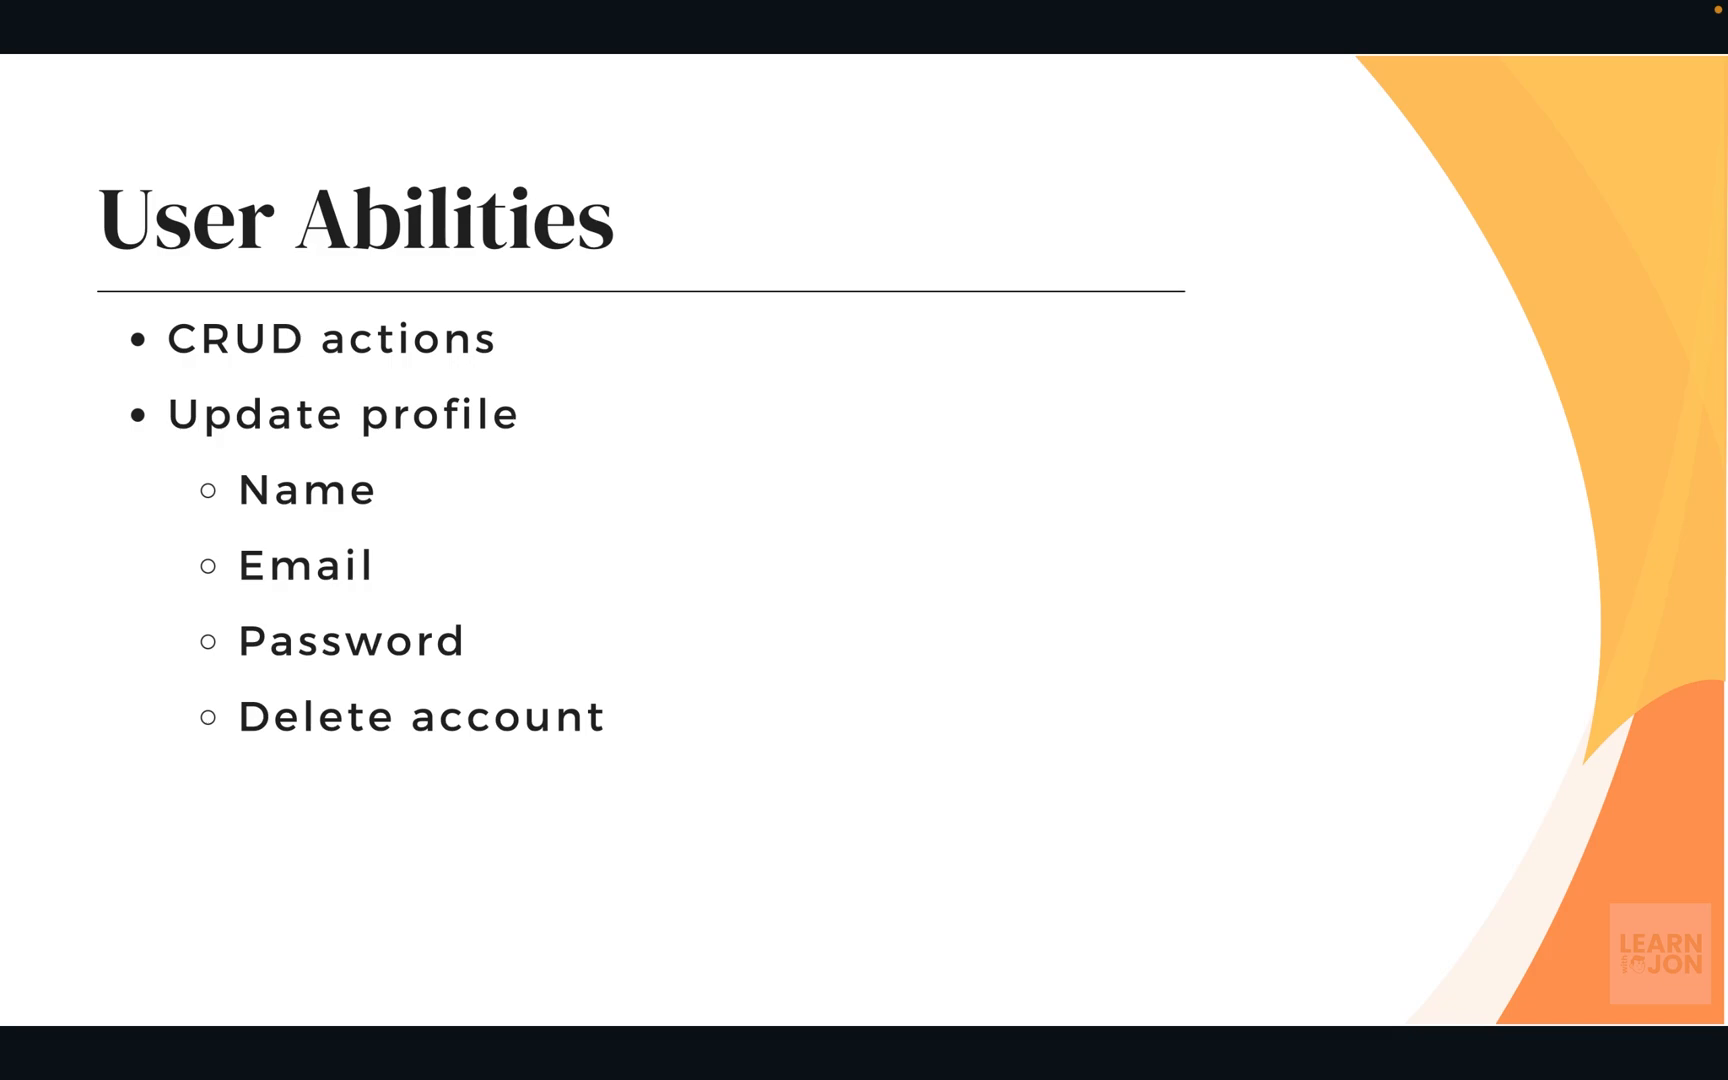
key("Right")
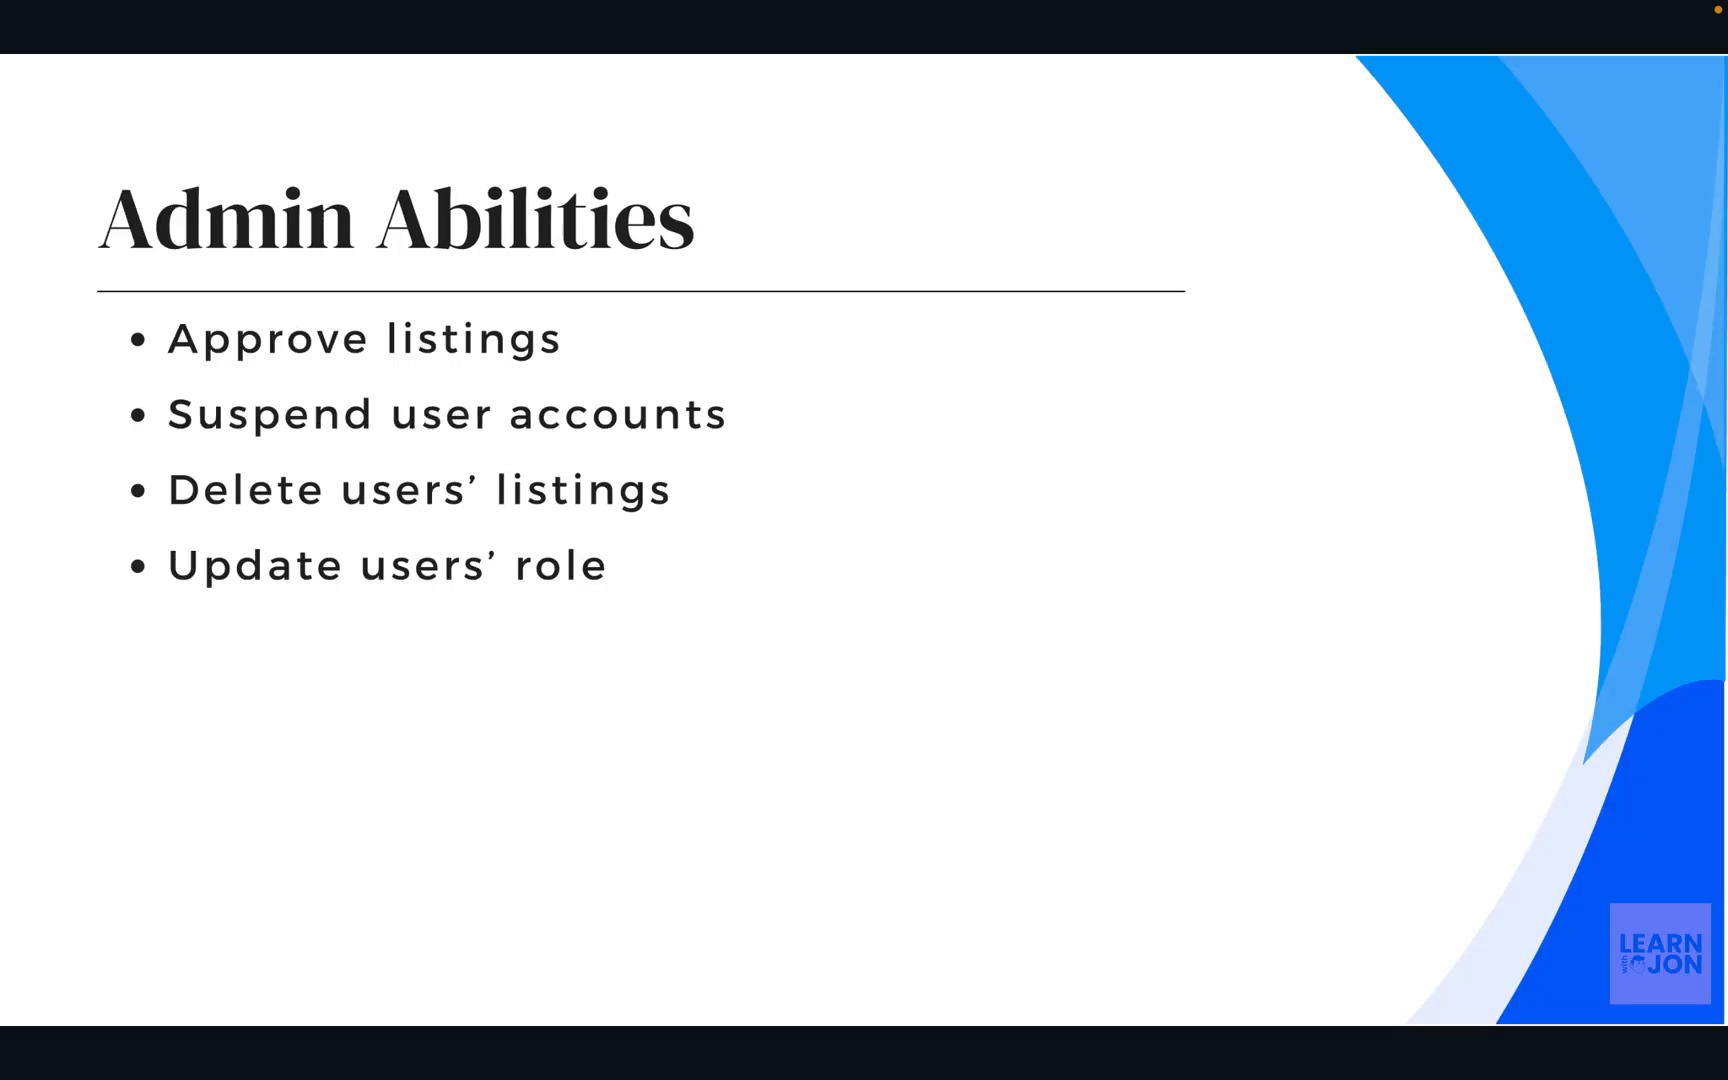